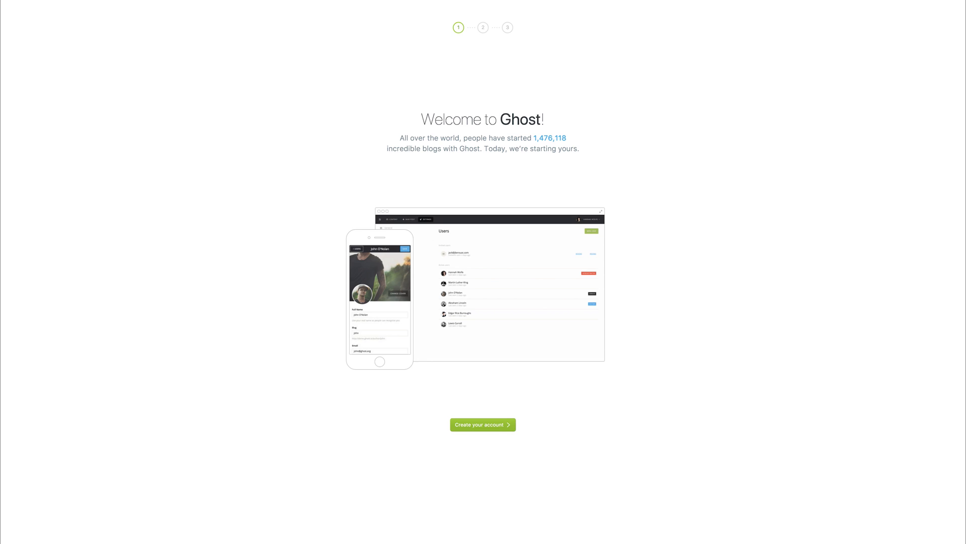
pyautogui.click(482, 424)
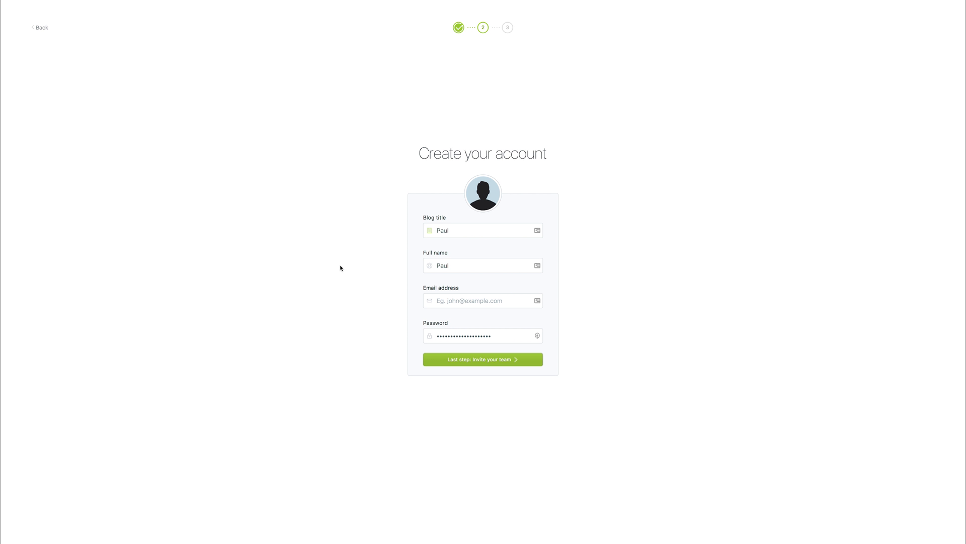
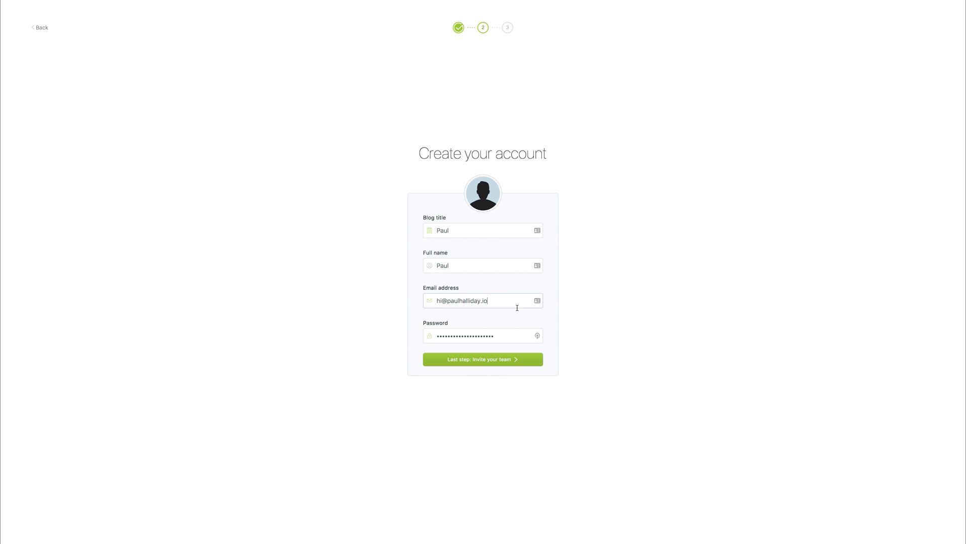
pyautogui.click(483, 359)
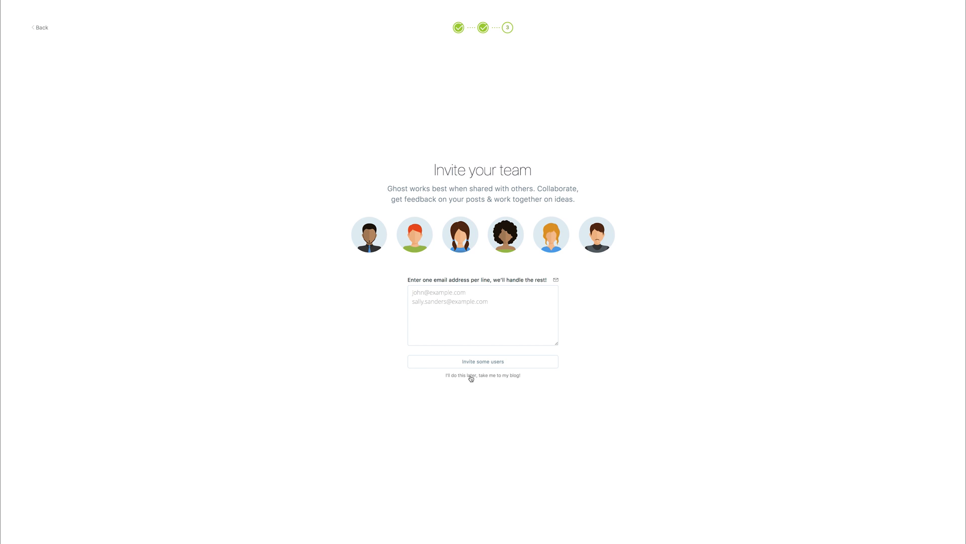
pyautogui.moveTo(494, 376)
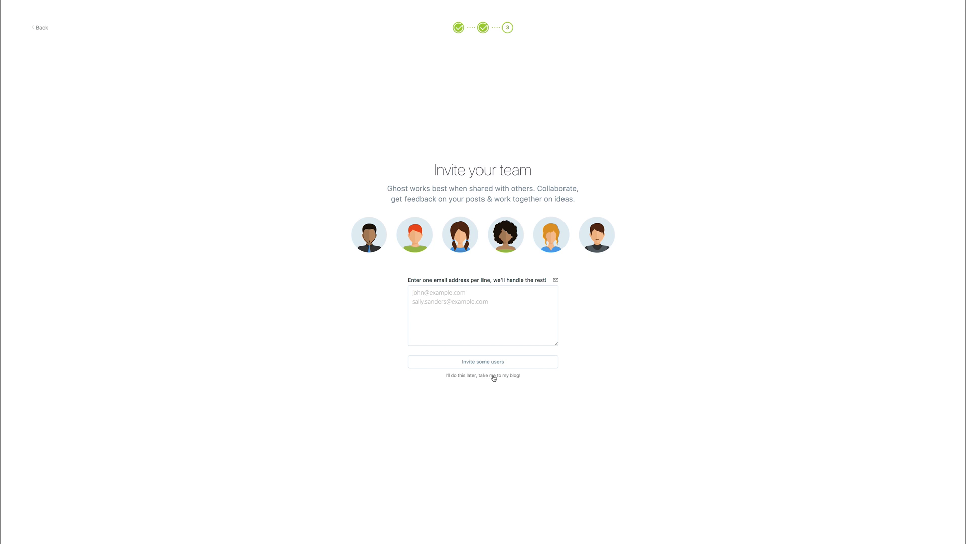
# Skip inviting teammates and land on the Stories list of sample posts
pyautogui.click(482, 375)
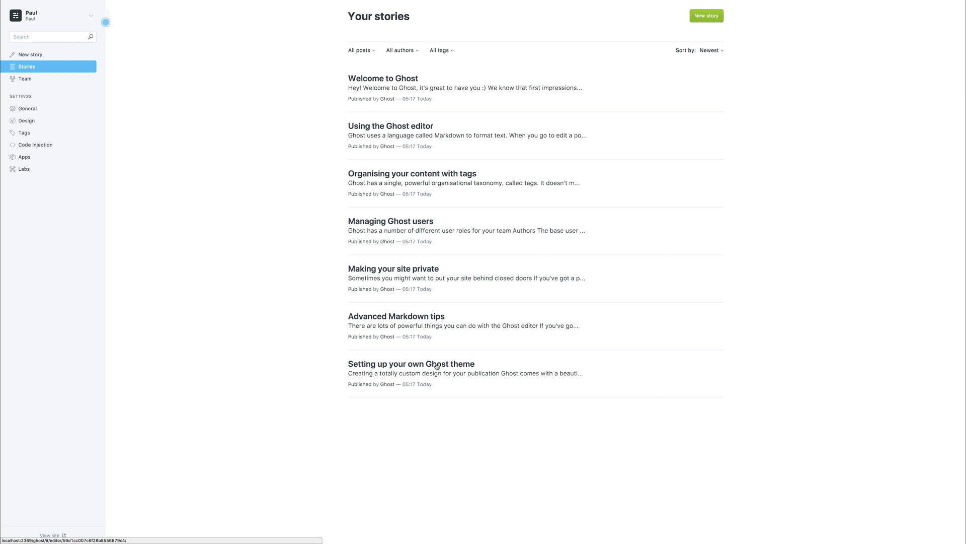
pyautogui.moveTo(437, 367)
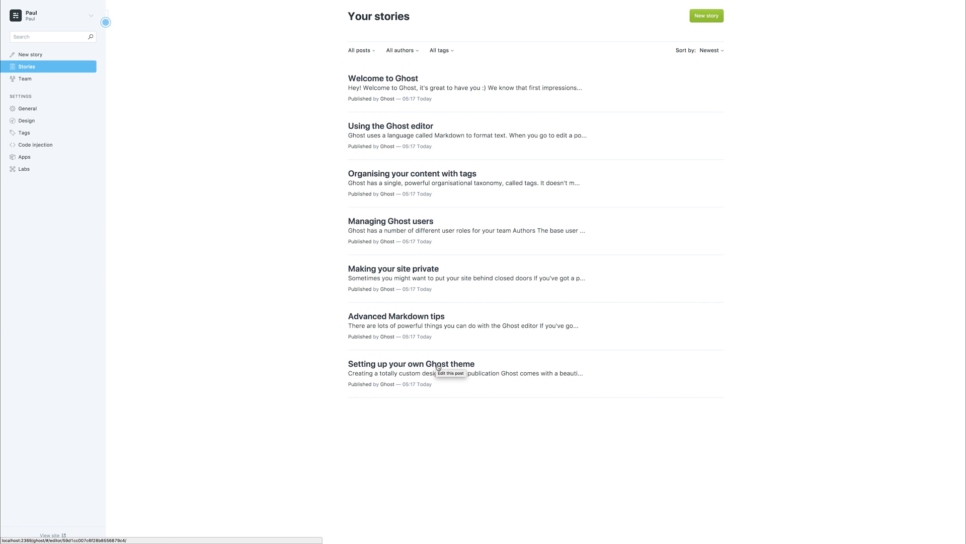
pyautogui.moveTo(172, 79)
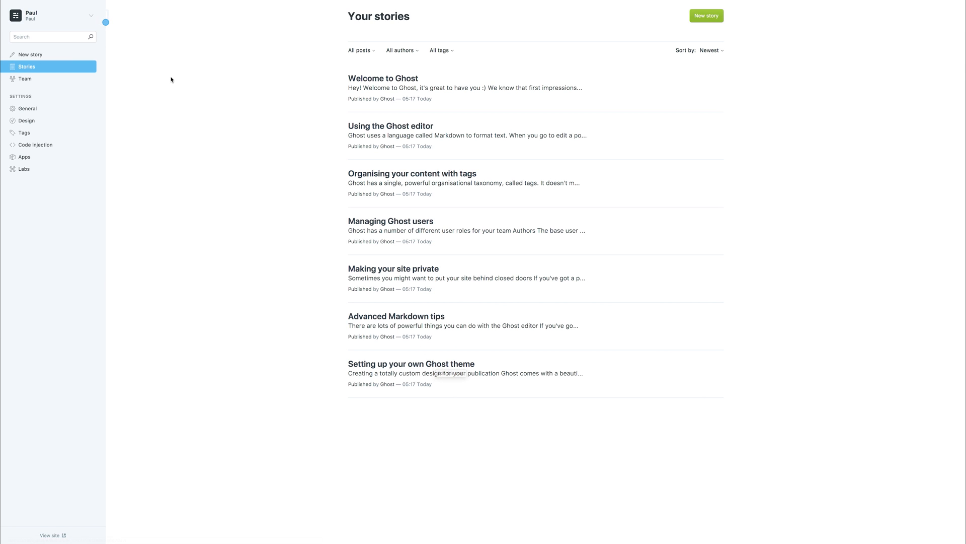
pyautogui.moveTo(393, 87)
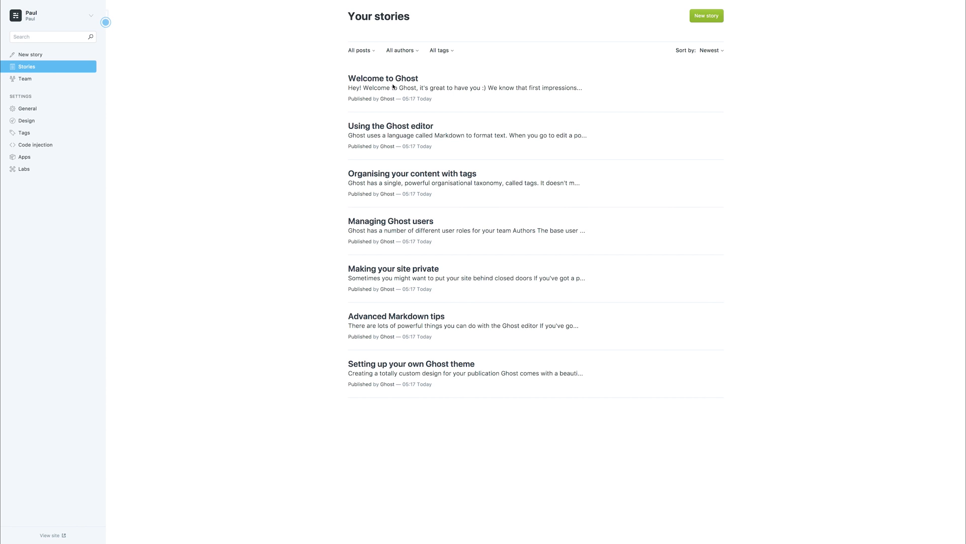
# Open the 'Welcome to Ghost' post, try the preview toggle, then view the Team page
pyautogui.click(382, 78)
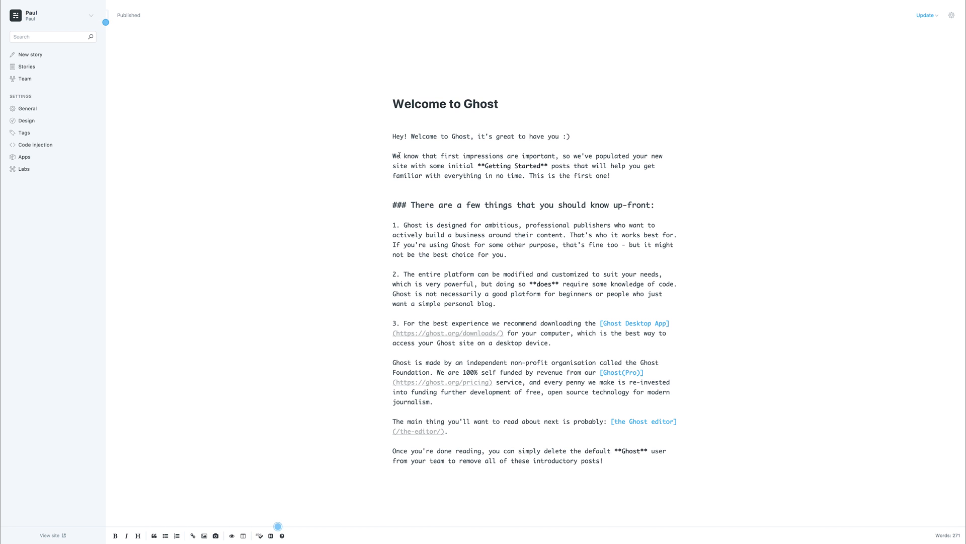
pyautogui.moveTo(374, 134)
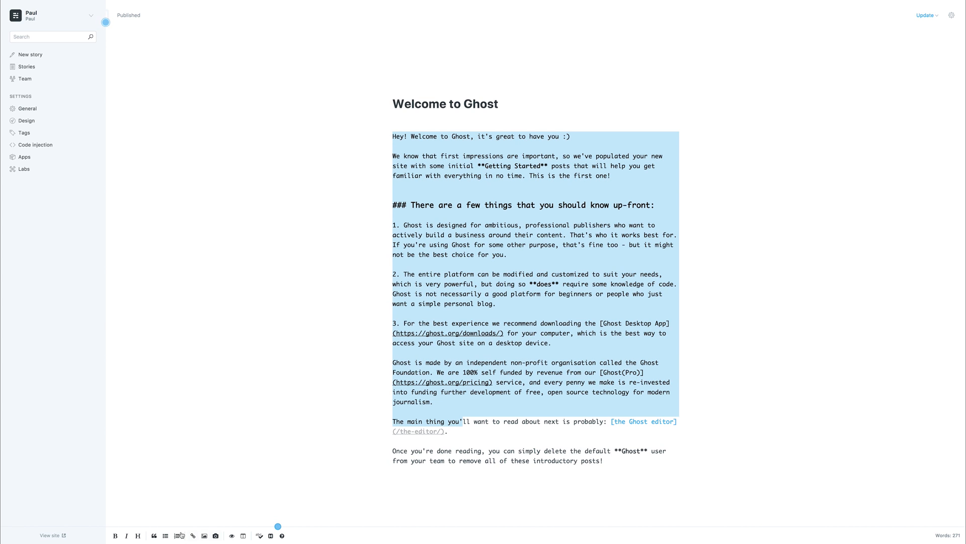
pyautogui.moveTo(283, 535)
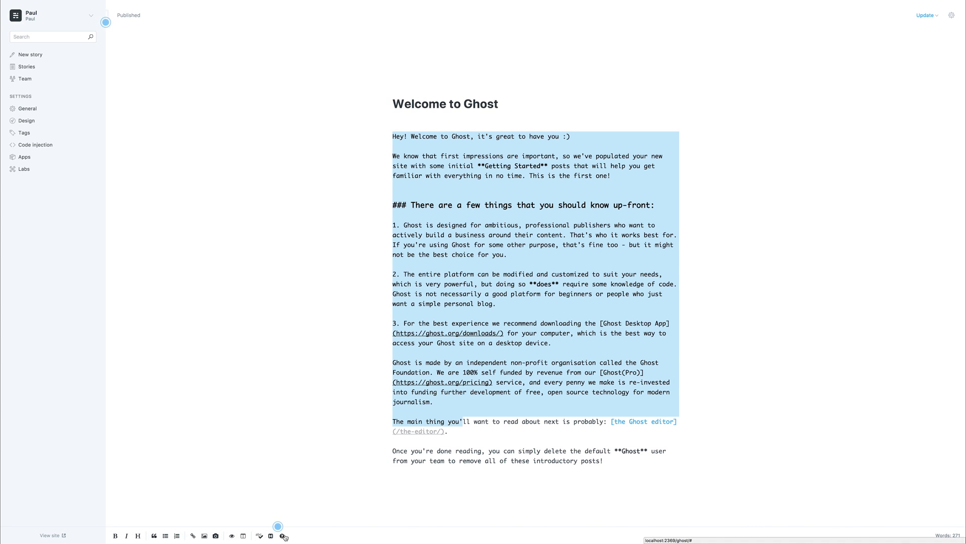
pyautogui.moveTo(242, 535)
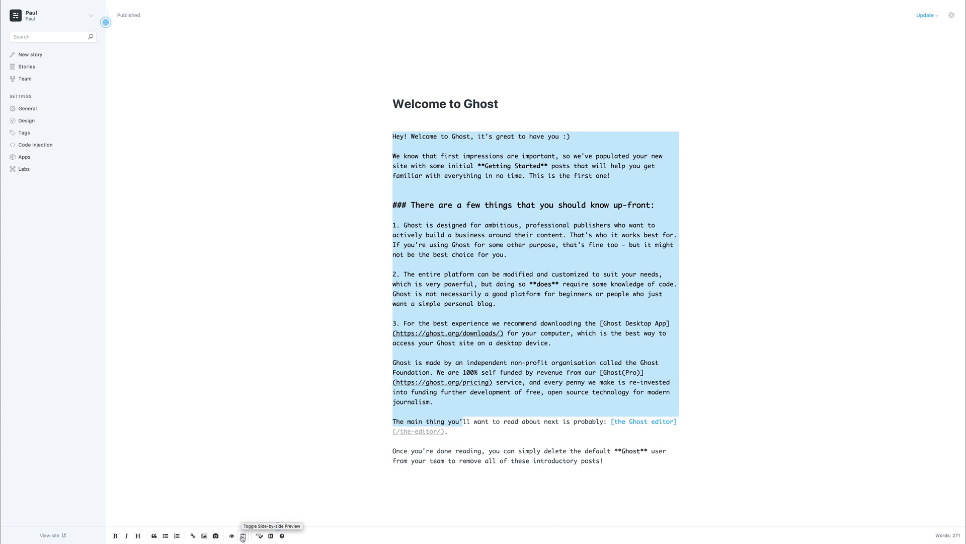
pyautogui.click(242, 535)
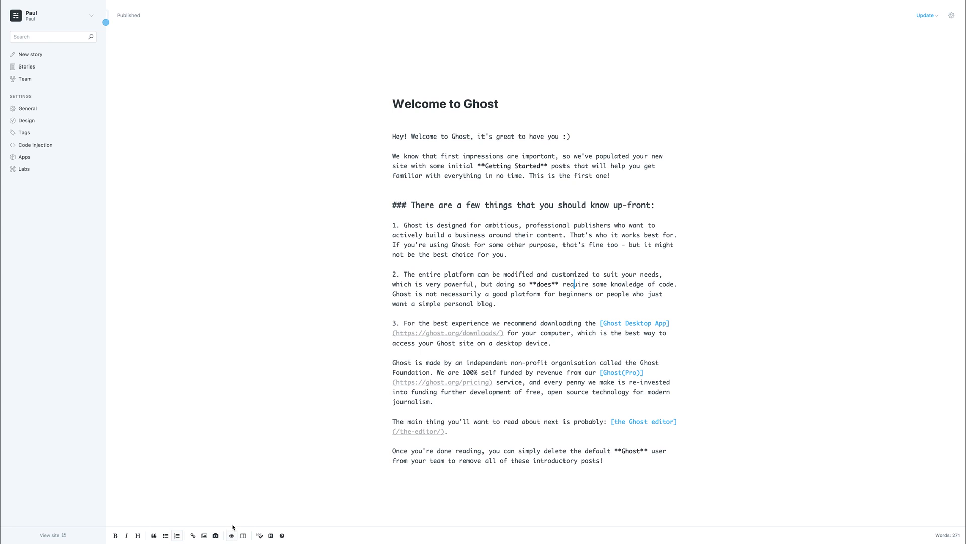
pyautogui.click(25, 79)
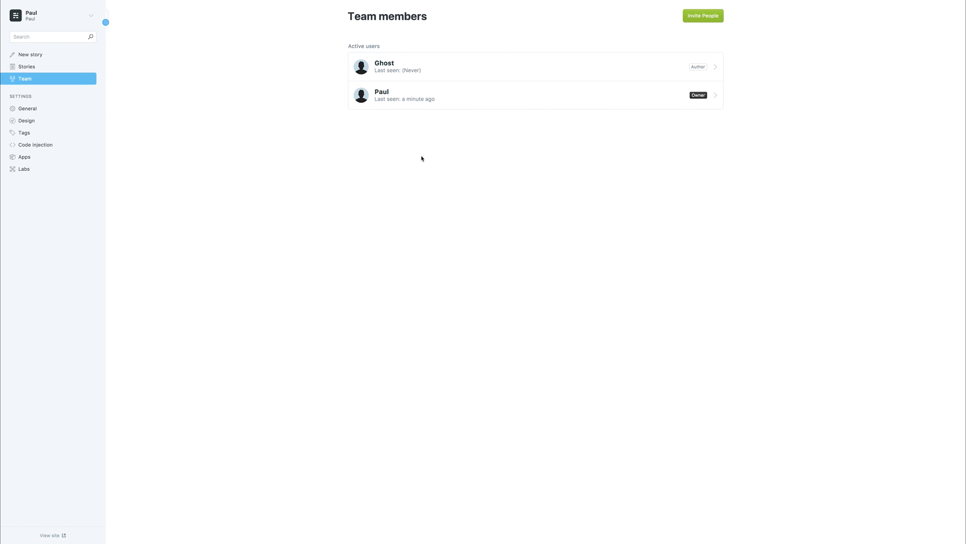
pyautogui.moveTo(707, 26)
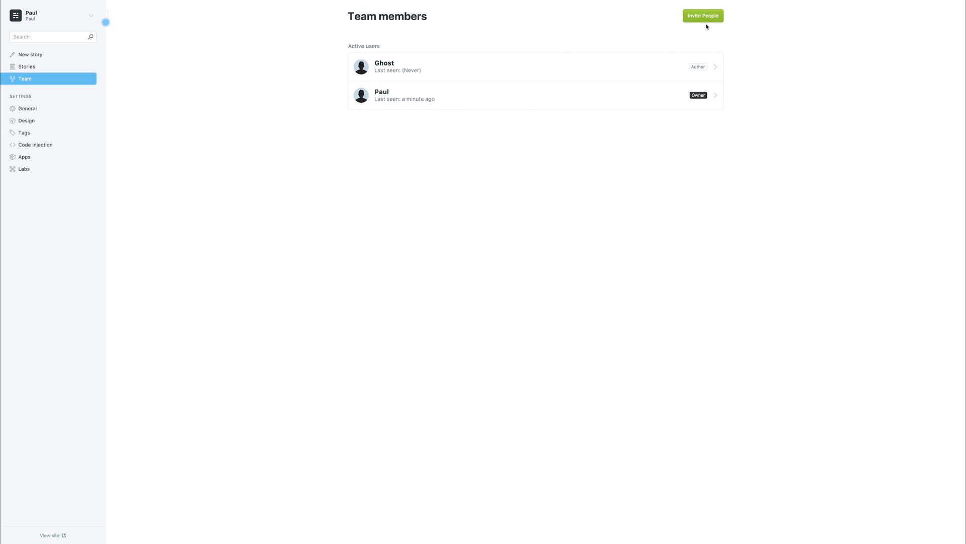
# Browse General settings, expanding and collapsing 'Title & description', then view Design settings
pyautogui.click(28, 109)
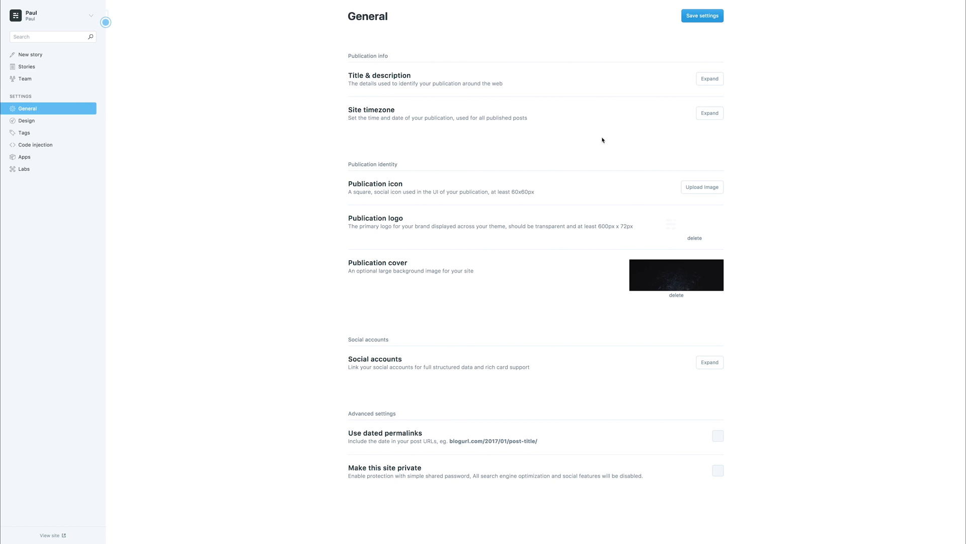
pyautogui.click(709, 78)
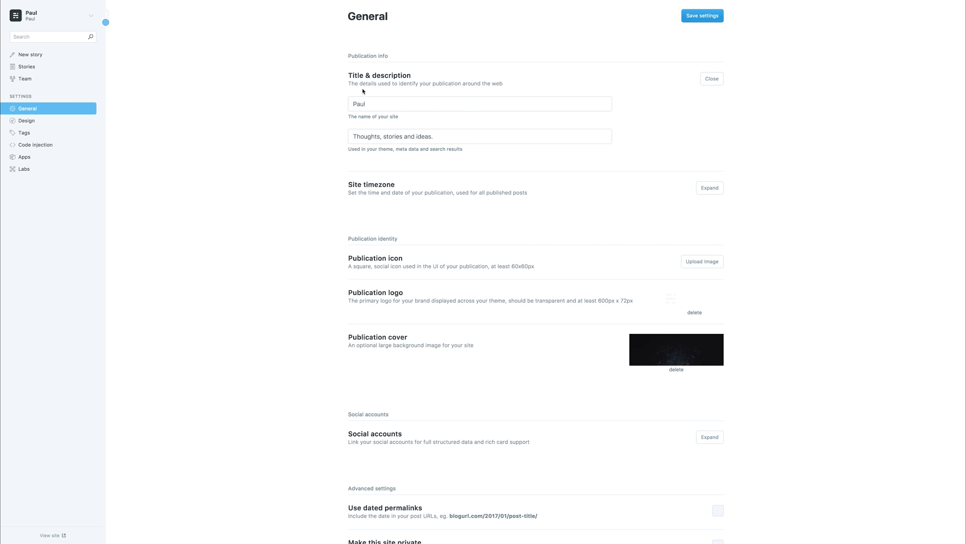
pyautogui.moveTo(674, 79)
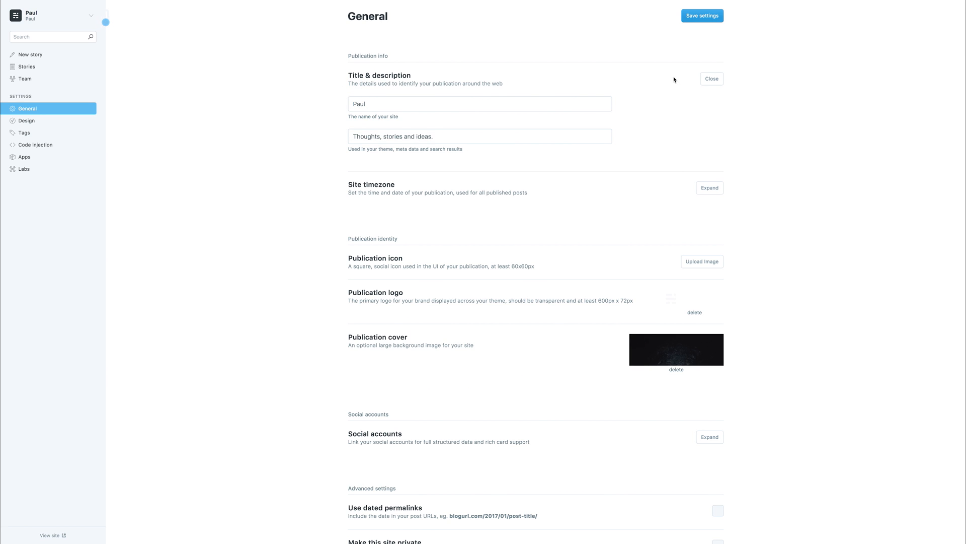
pyautogui.click(710, 79)
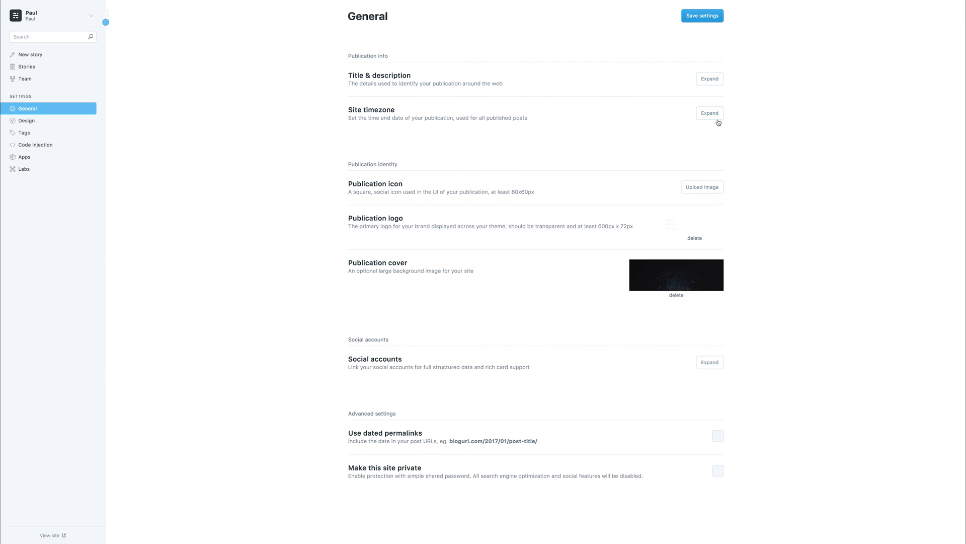
pyautogui.moveTo(709, 228)
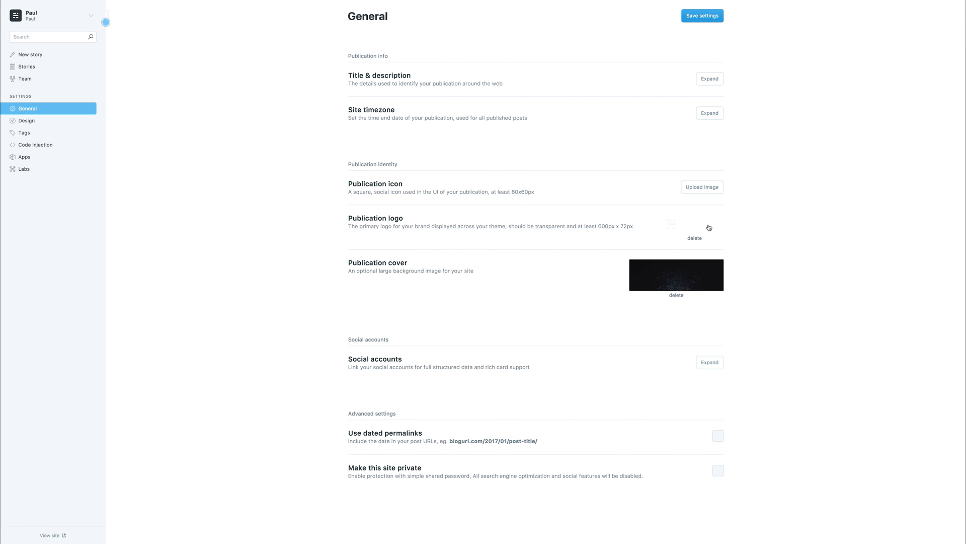
pyautogui.click(27, 121)
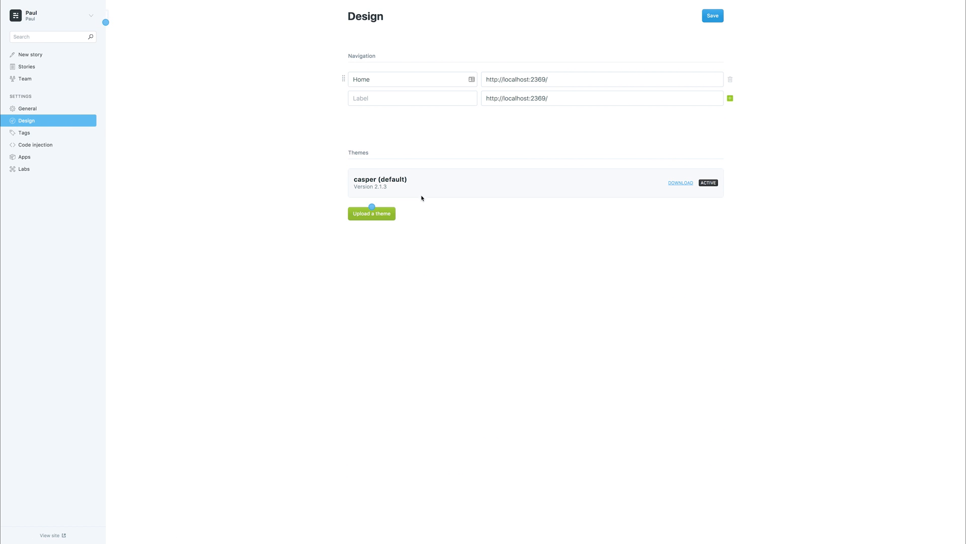
# View the Tags settings showing the Getting Started tag's name and URL
pyautogui.click(412, 98)
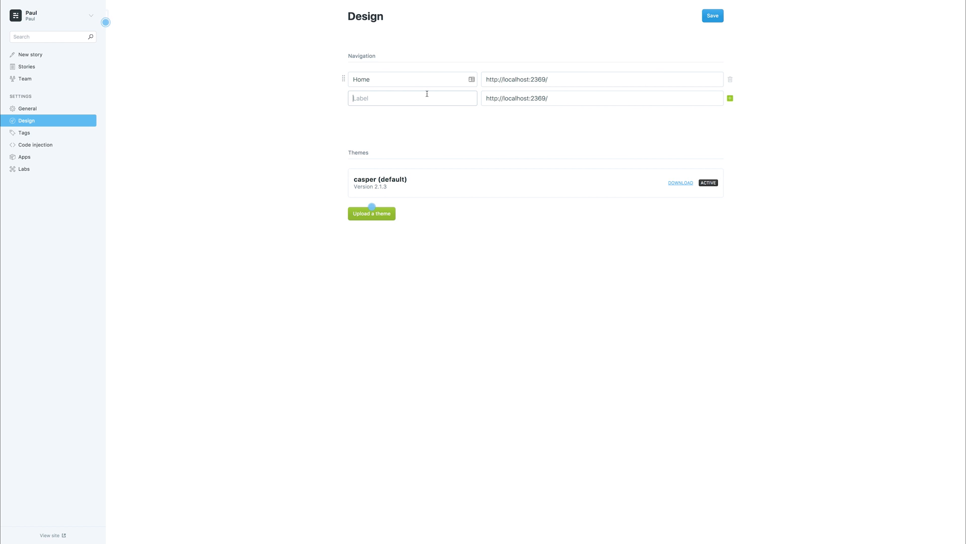
pyautogui.click(24, 133)
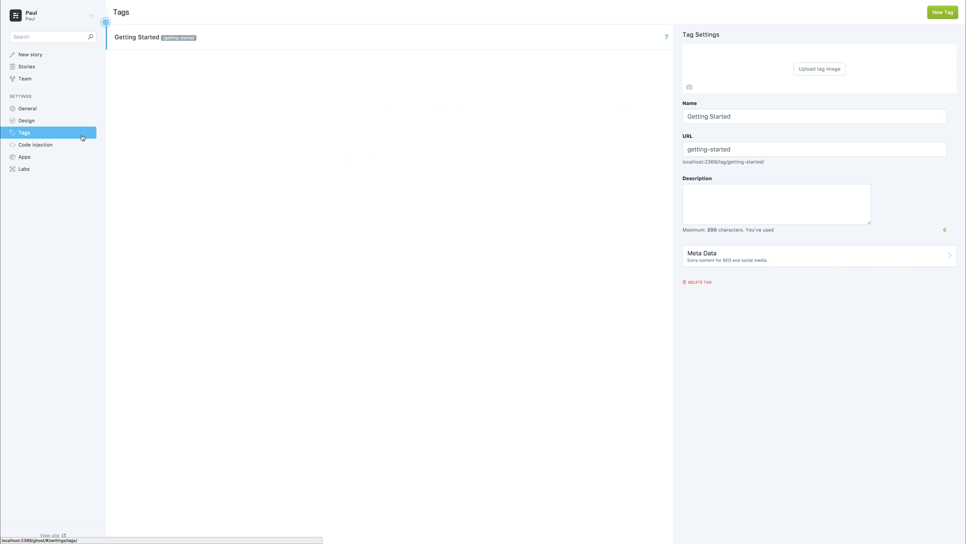
pyautogui.moveTo(321, 138)
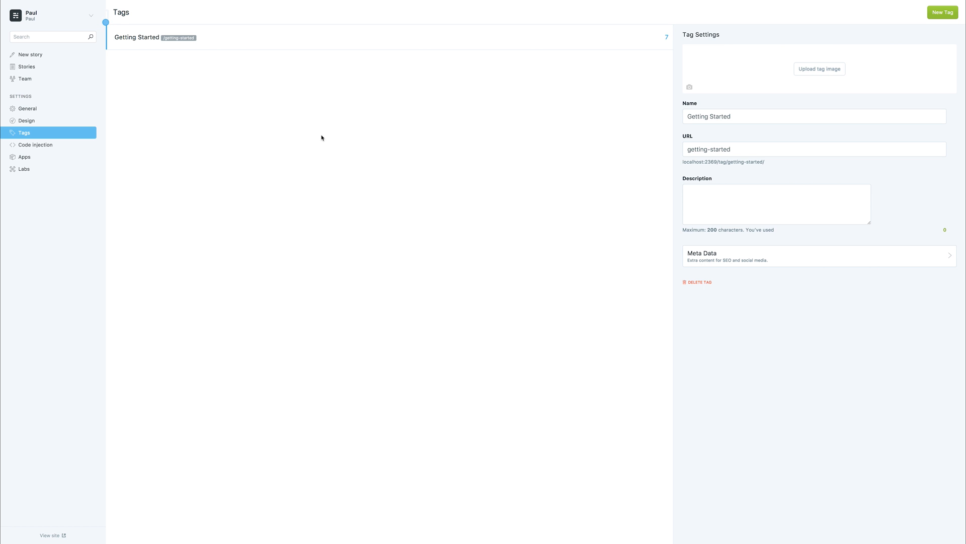
pyautogui.moveTo(325, 141)
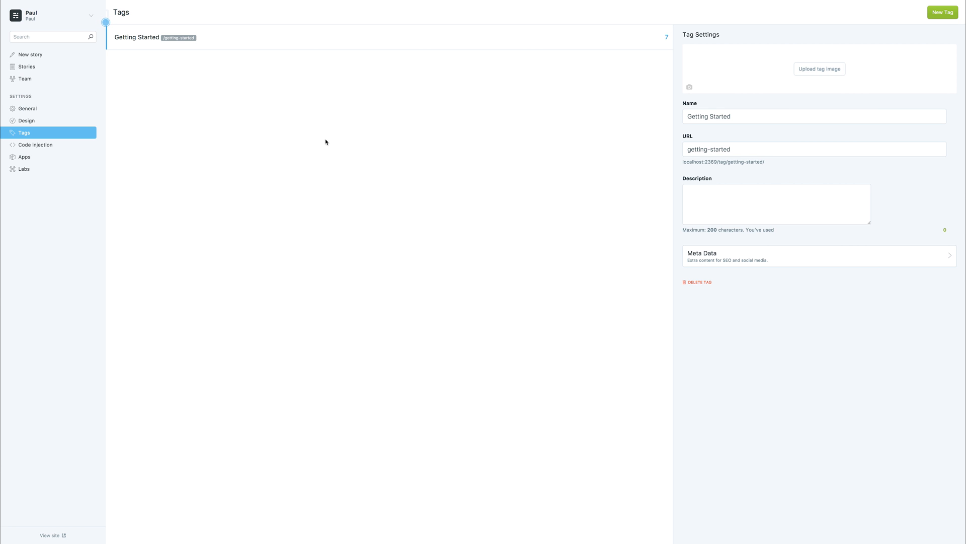
pyautogui.moveTo(303, 137)
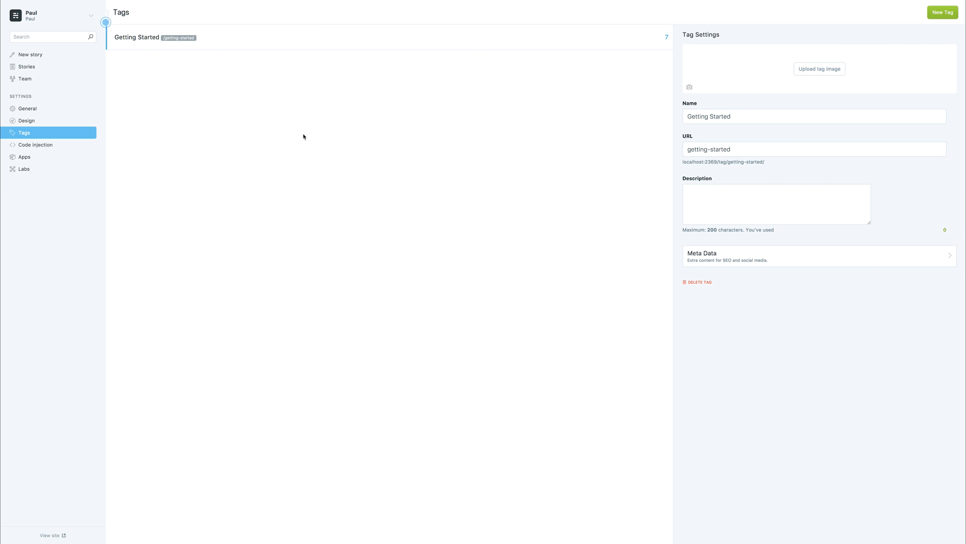
pyautogui.moveTo(168, 52)
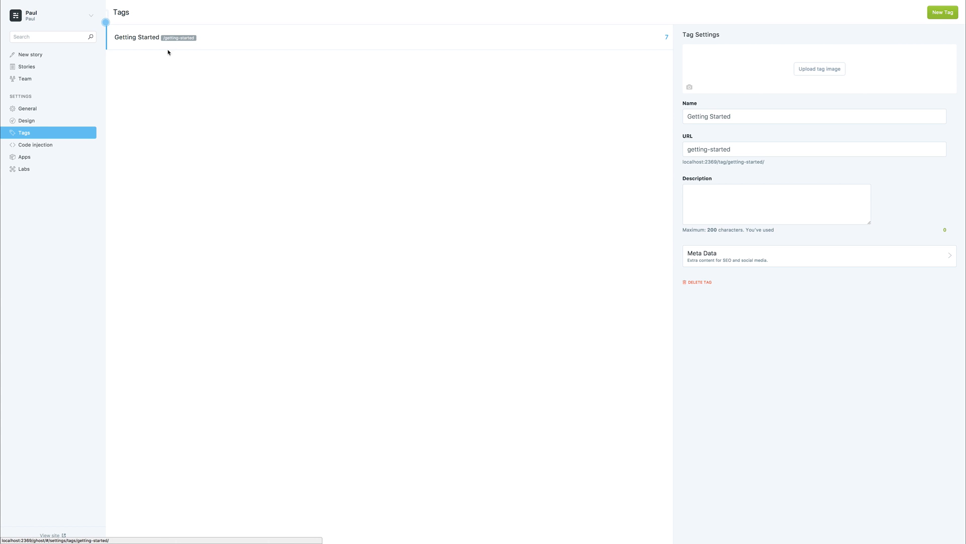
# View Code injection, then the Apps list, AMP settings, and Unsplash settings
pyautogui.click(35, 145)
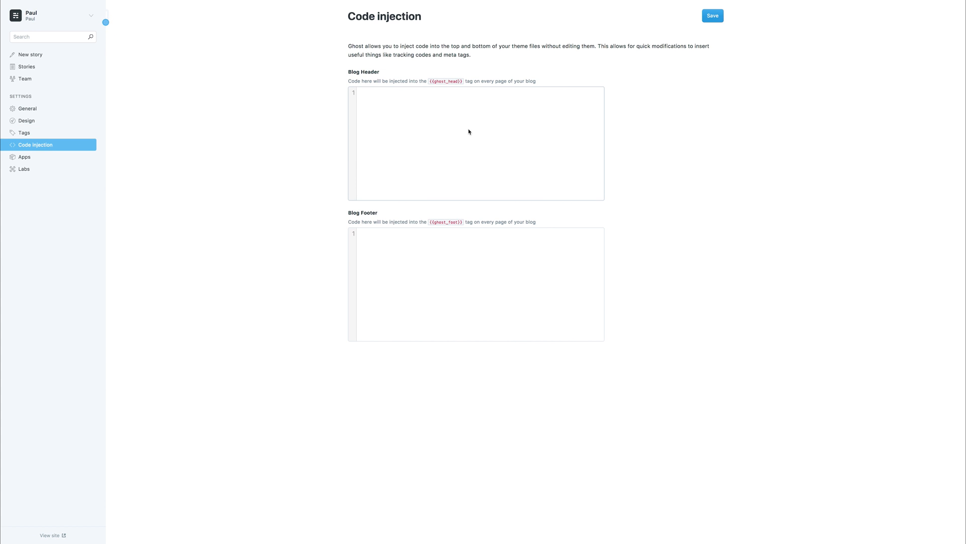
pyautogui.moveTo(464, 132)
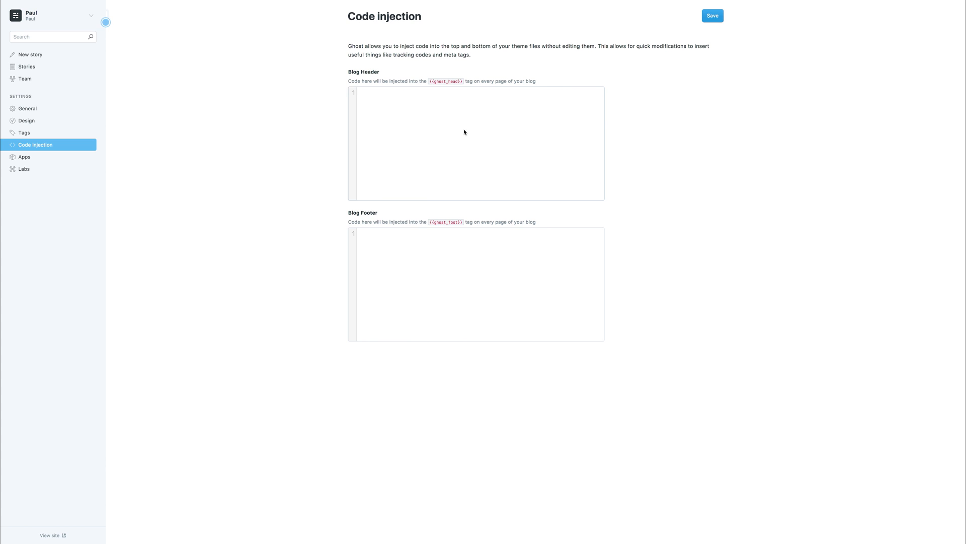
pyautogui.click(24, 157)
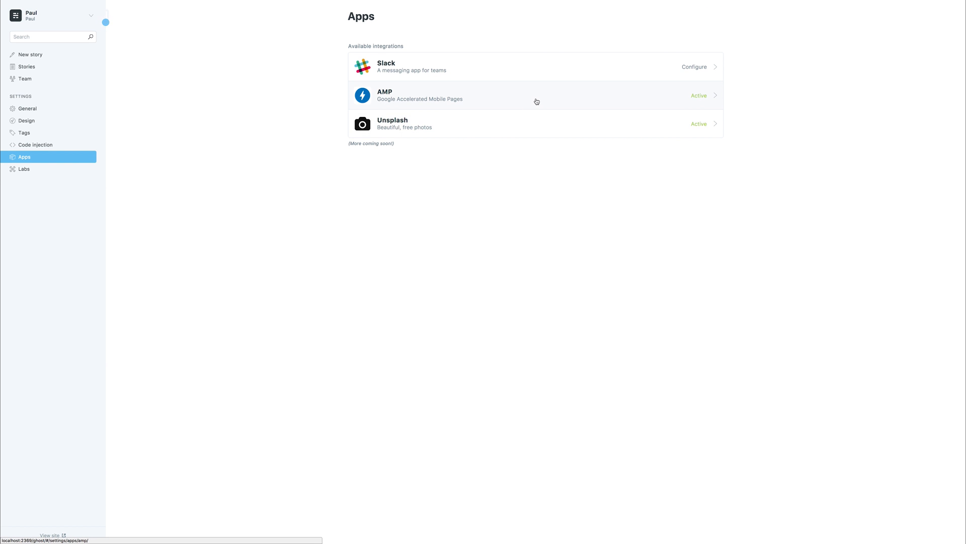
pyautogui.click(694, 67)
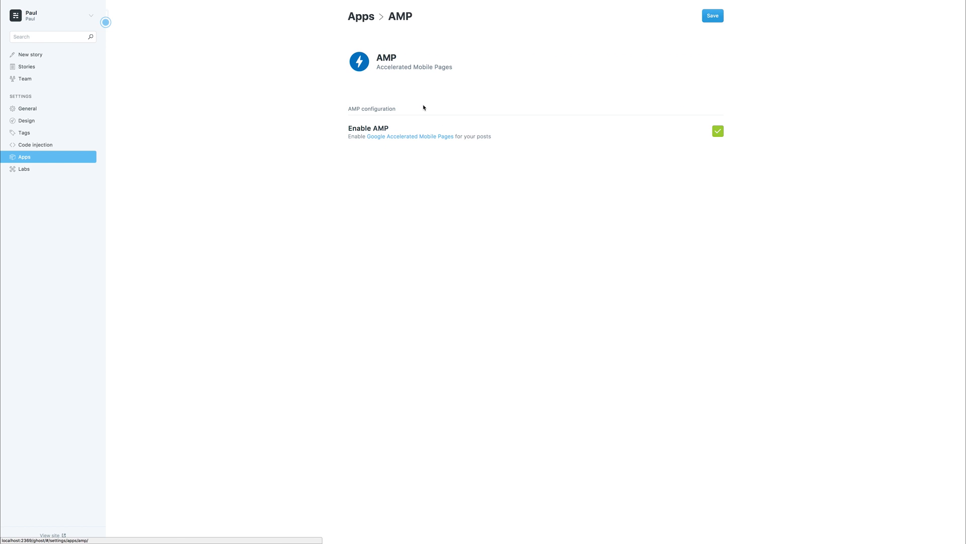
pyautogui.moveTo(494, 73)
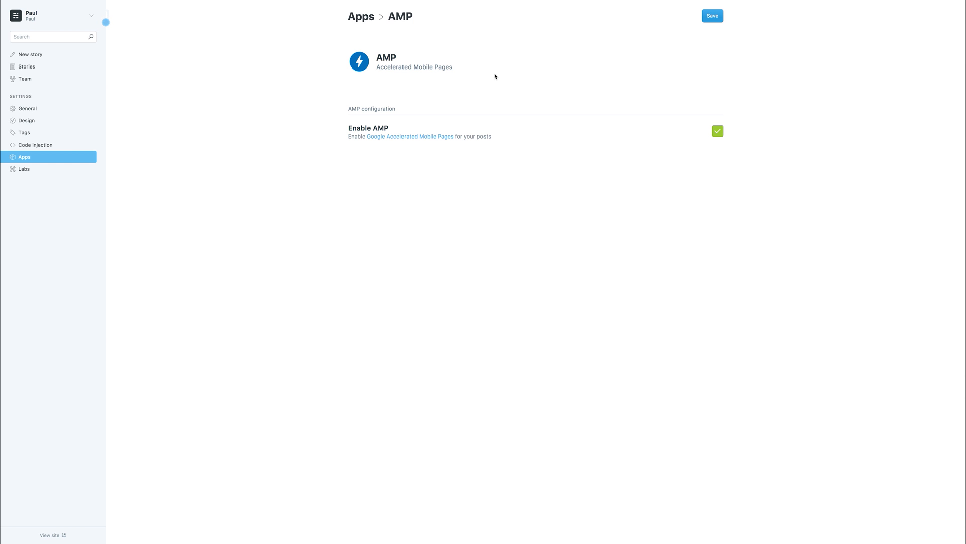
pyautogui.click(360, 16)
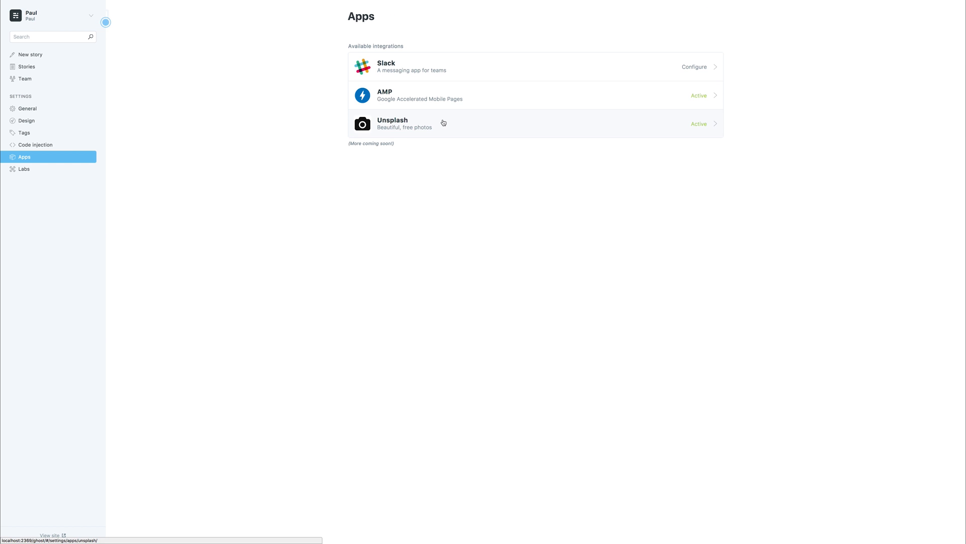
pyautogui.click(535, 123)
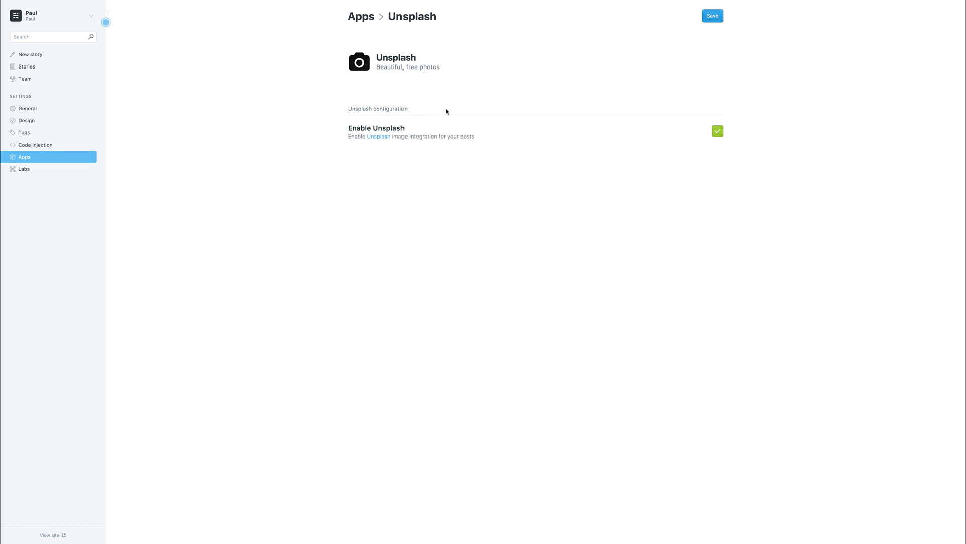
# In Labs, enable the Subscribers and Night shift beta features
pyautogui.click(24, 168)
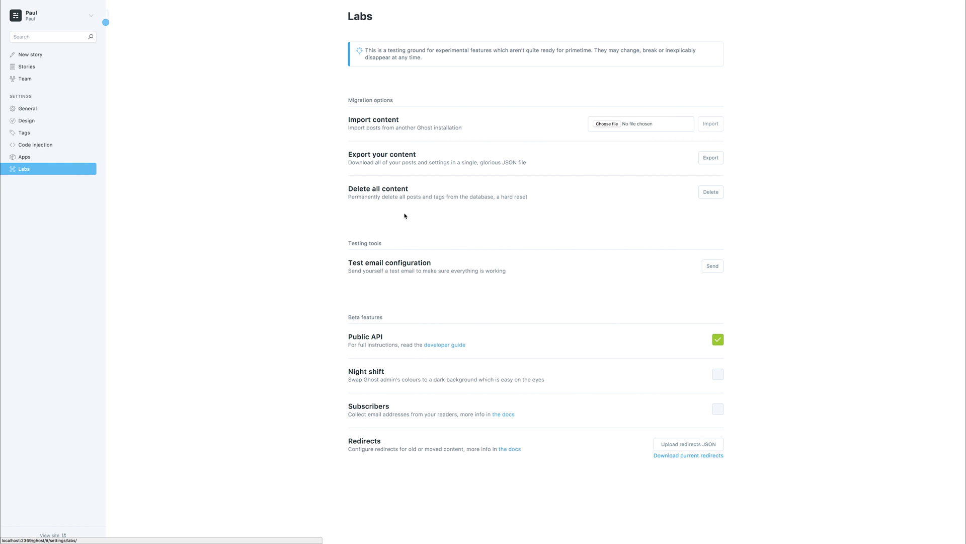
pyautogui.moveTo(569, 338)
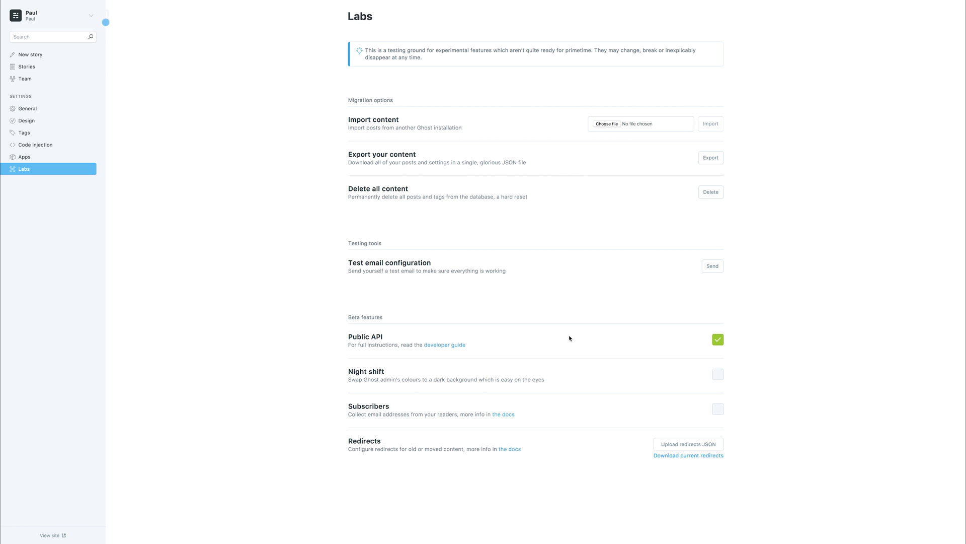
pyautogui.moveTo(764, 343)
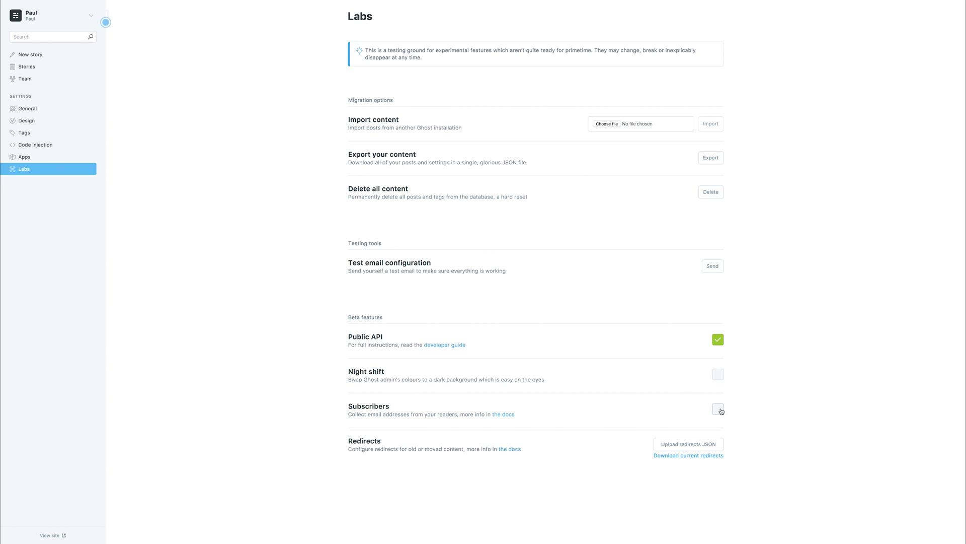
pyautogui.click(717, 409)
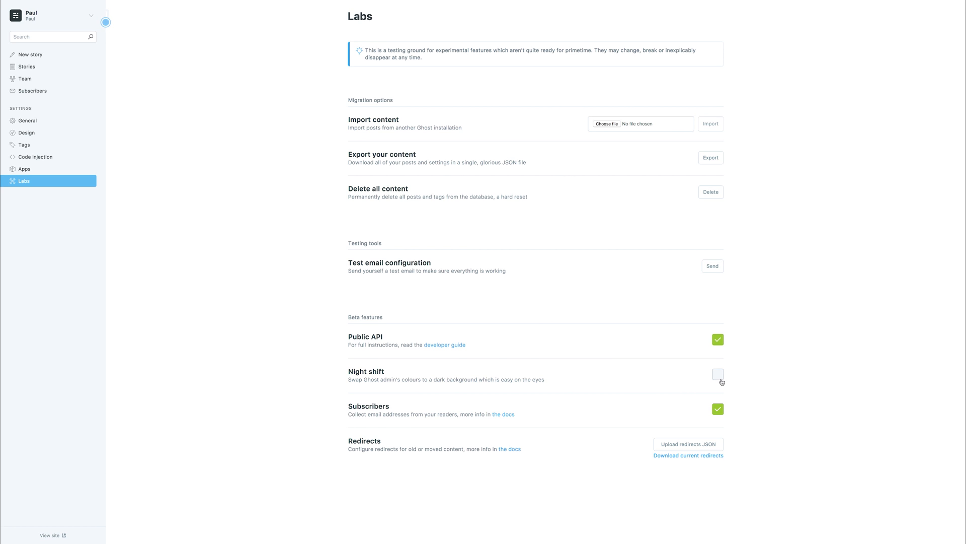
pyautogui.click(717, 374)
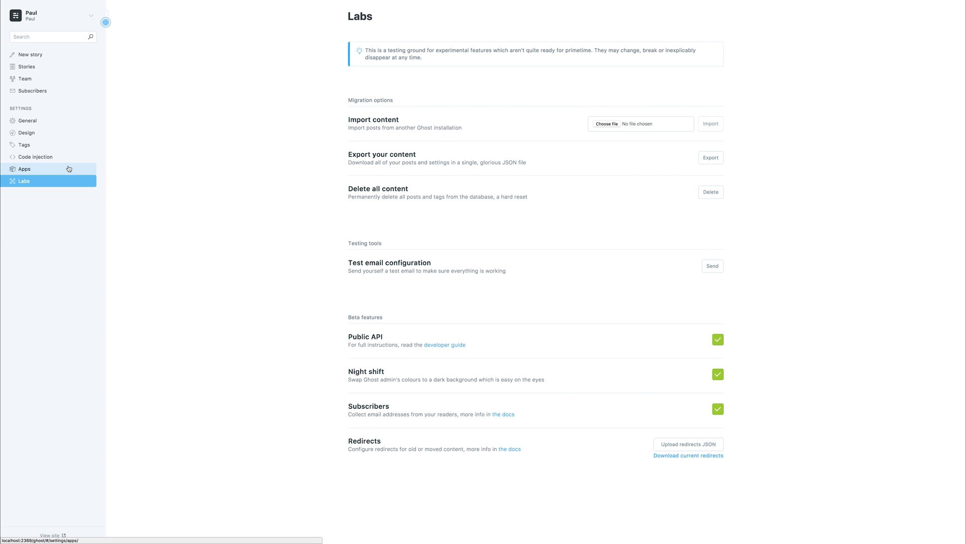
pyautogui.moveTo(445, 309)
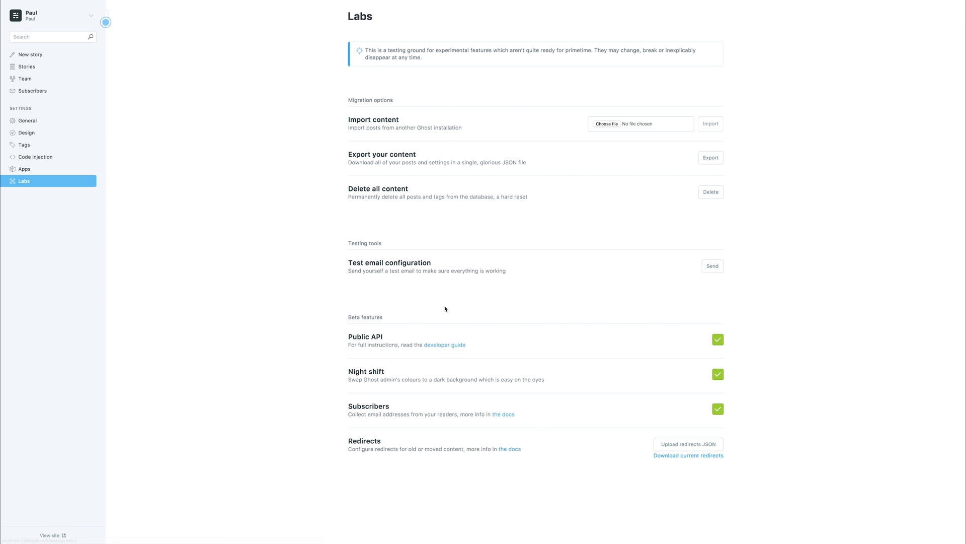
pyautogui.click(717, 374)
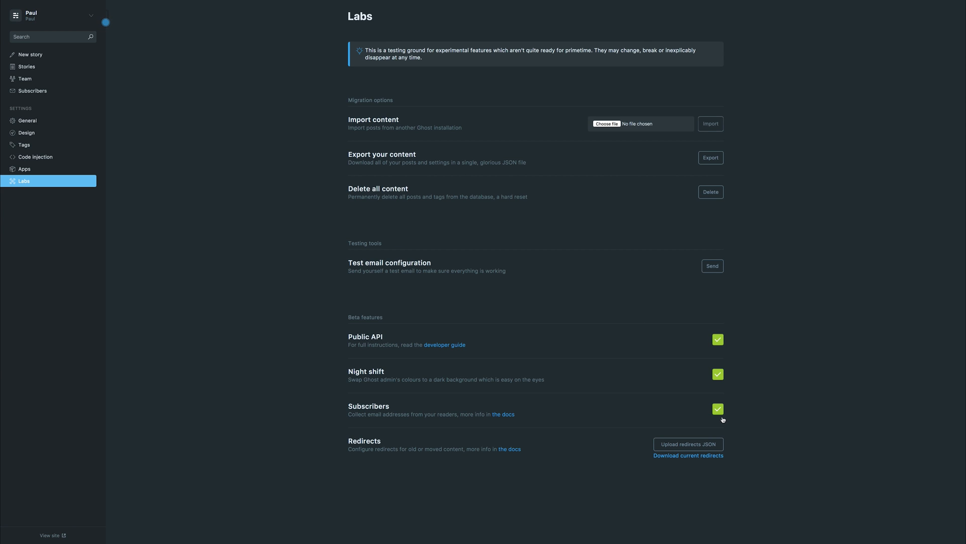
# Open the Subscribers page in the dark admin, showing zero subscribers
pyautogui.click(32, 90)
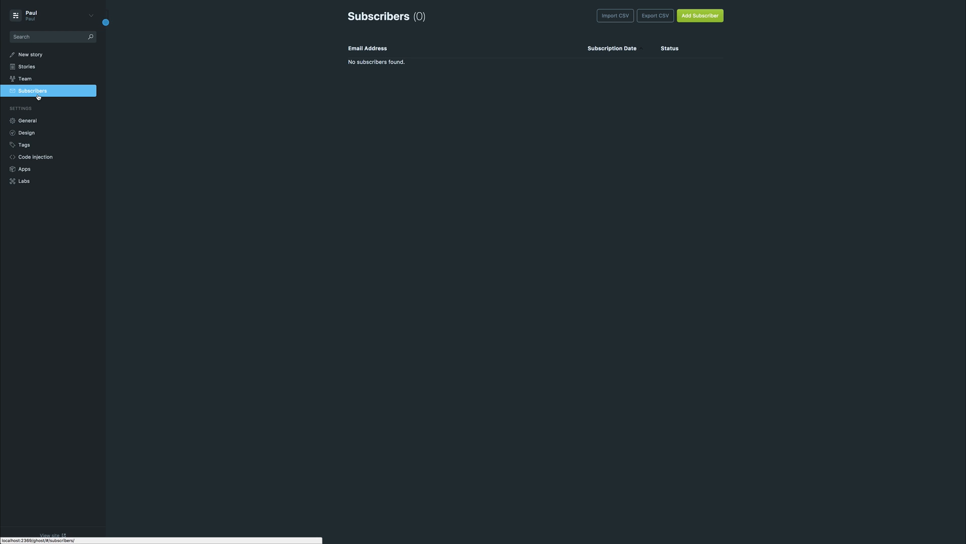
pyautogui.moveTo(105, 101)
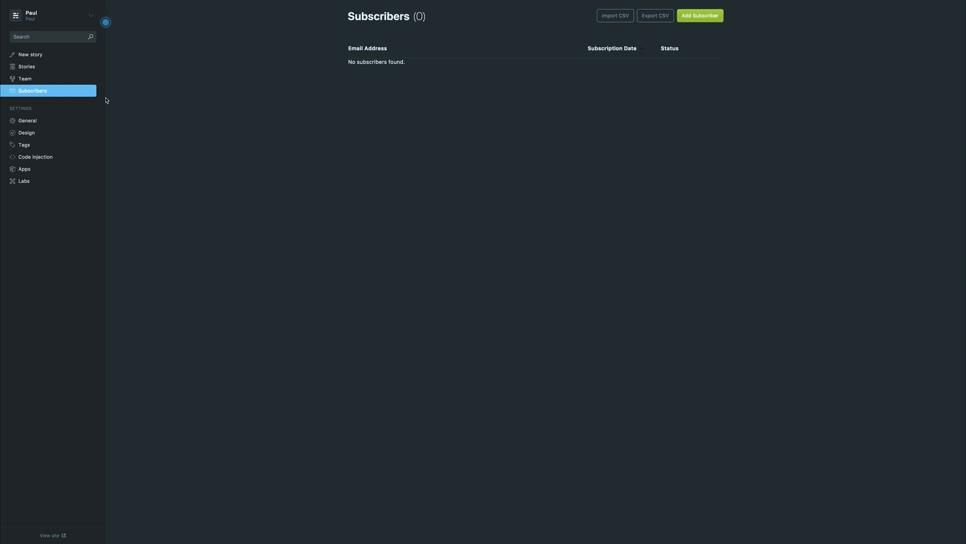
pyautogui.moveTo(113, 102)
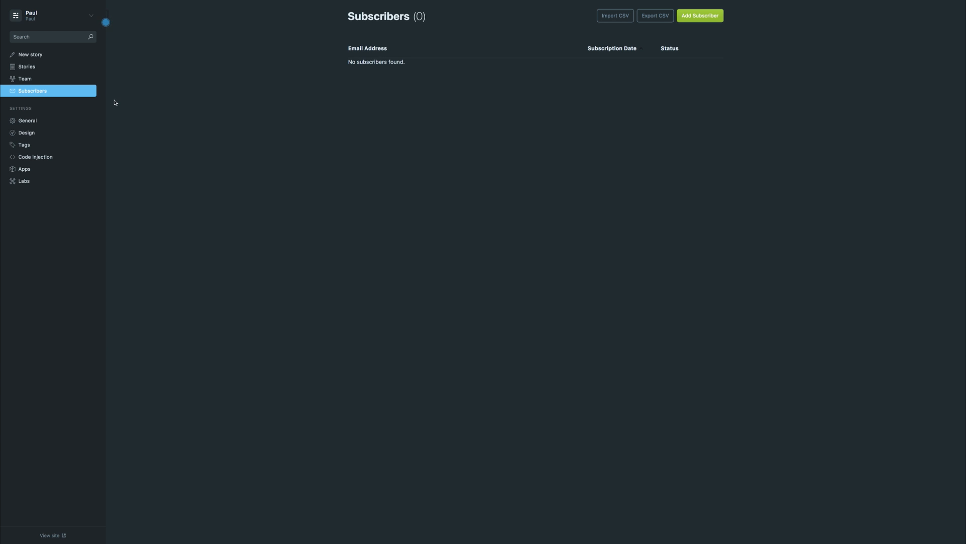